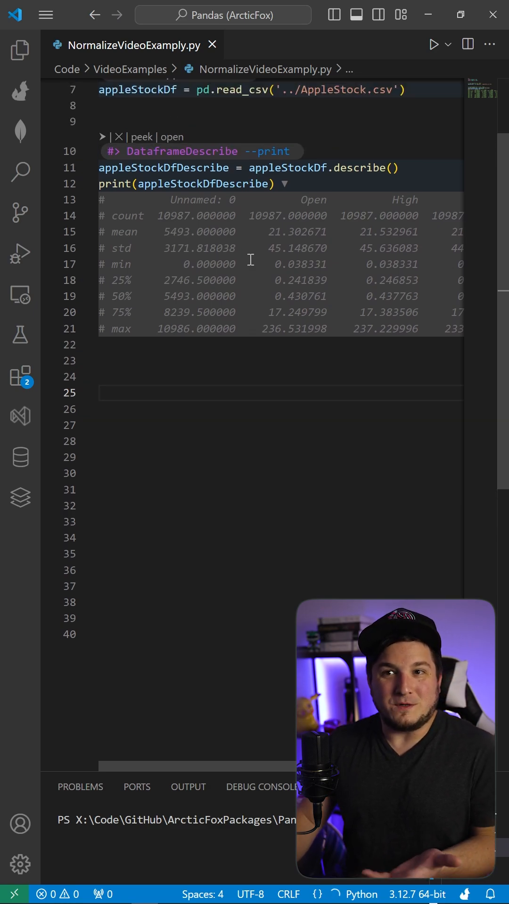
Step: Add Open and High after --columns in the '#> Normalize ? --columns' line 25 block
{"action": "scroll", "scroll_direction": "up", "scroll_amount": 3}
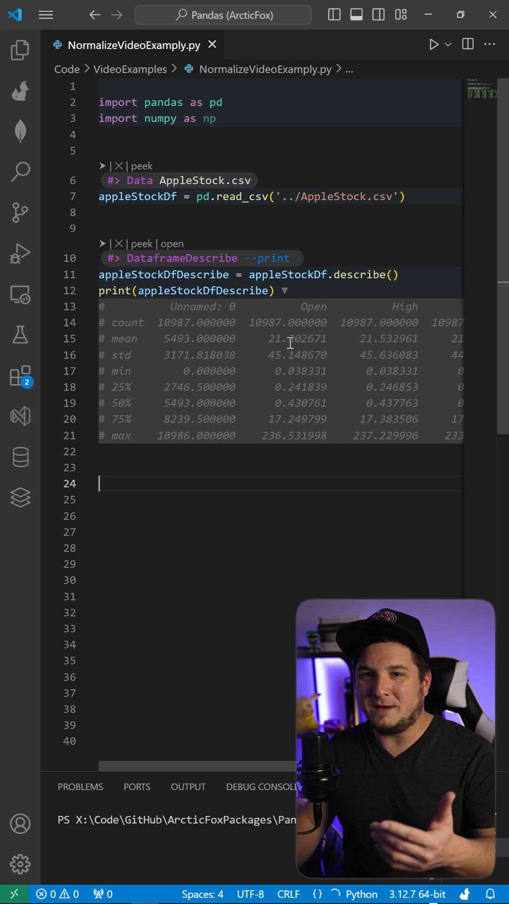
{"action": "double_click", "coordinate": [302, 370]}
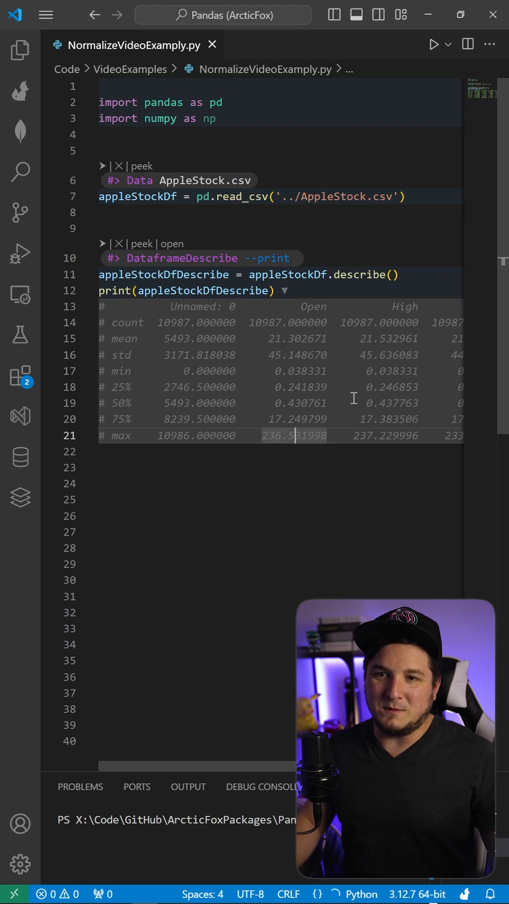
{"action": "left_click", "coordinate": [115, 499]}
{"action": "type", "text": "#> Normalize ? --columns ?"}
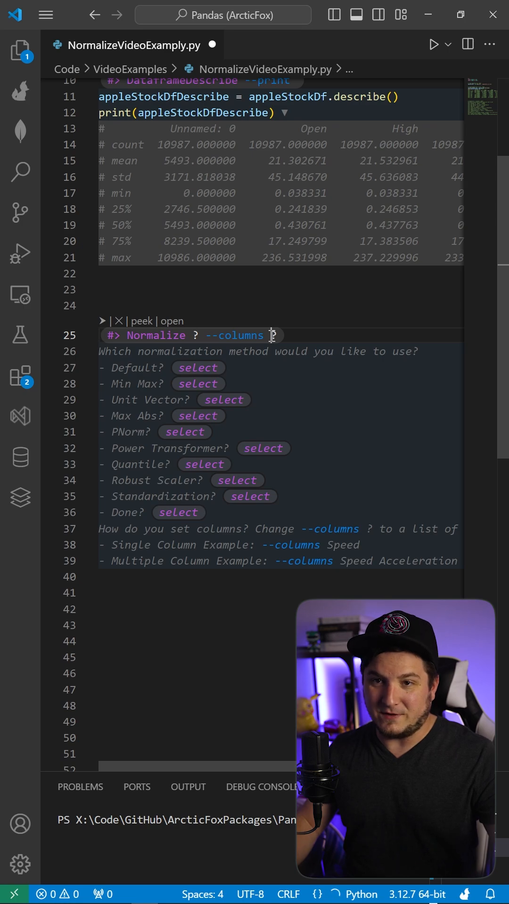
{"action": "type", "text": "Open"}
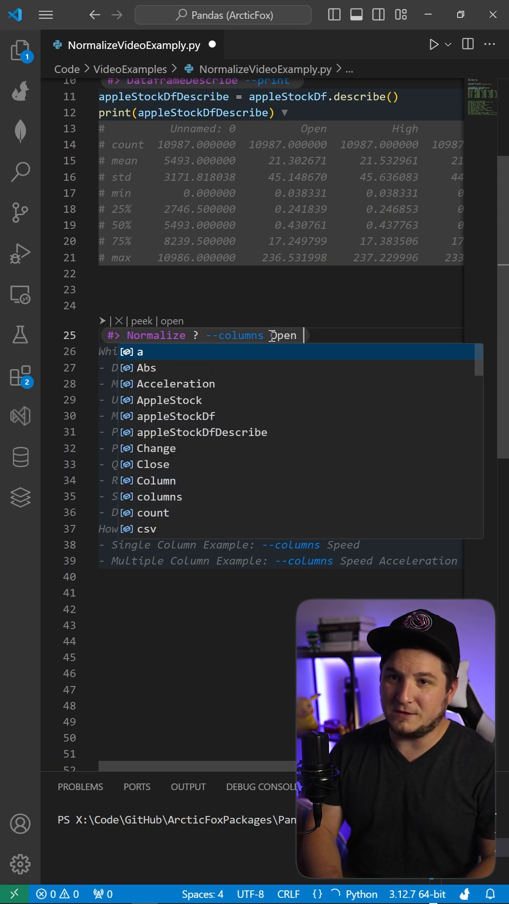
{"action": "type", "text": "High"}
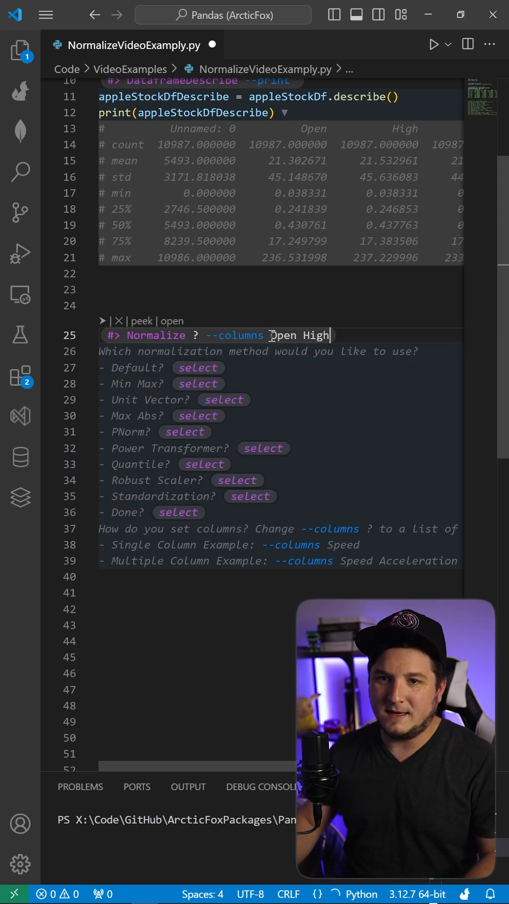